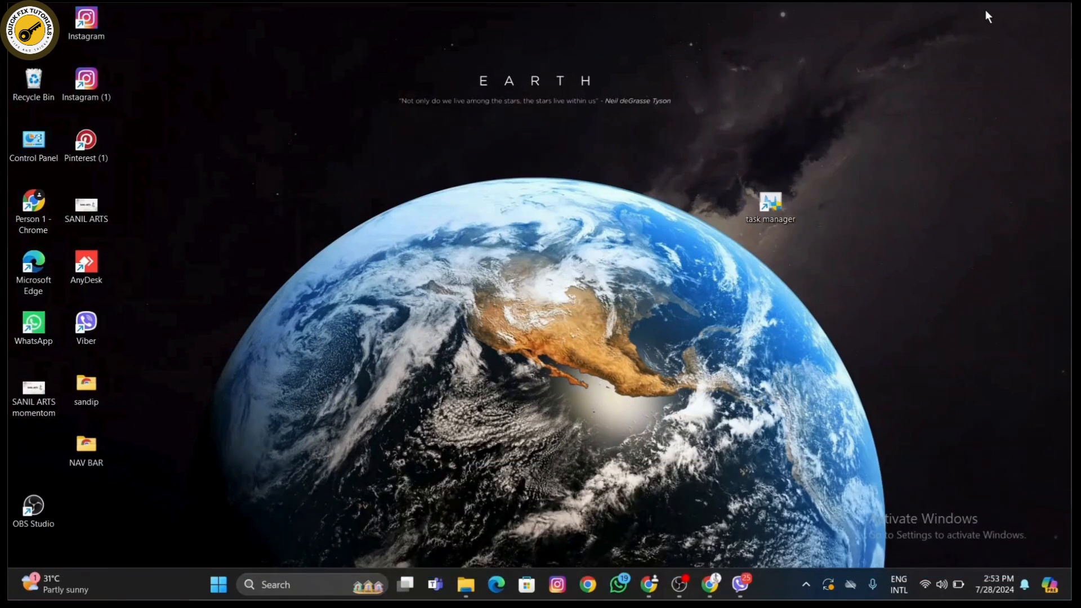
mouse_move(853, 29)
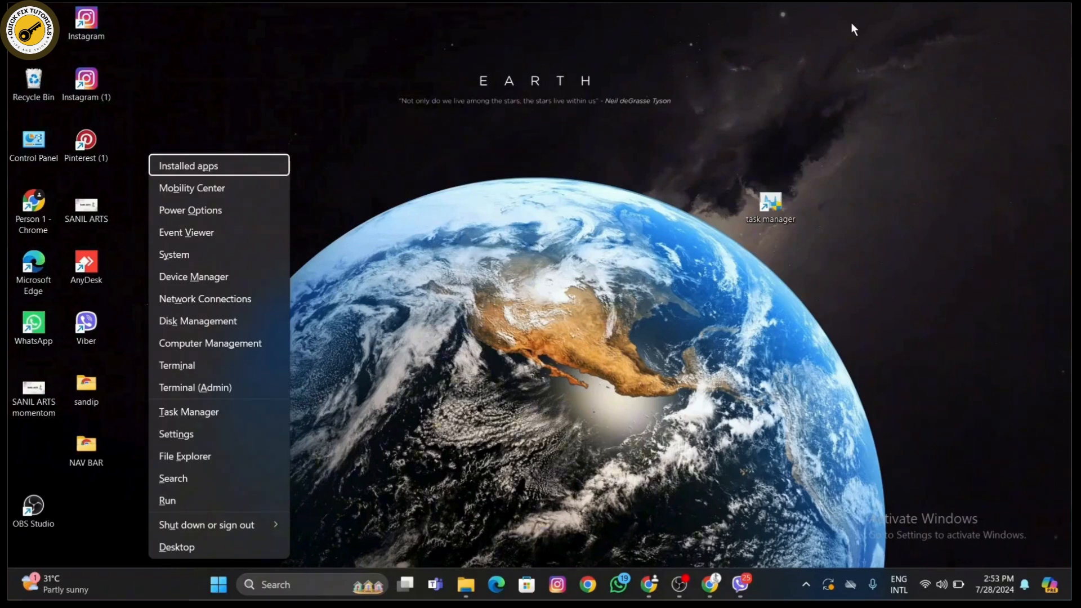
mouse_move(194, 276)
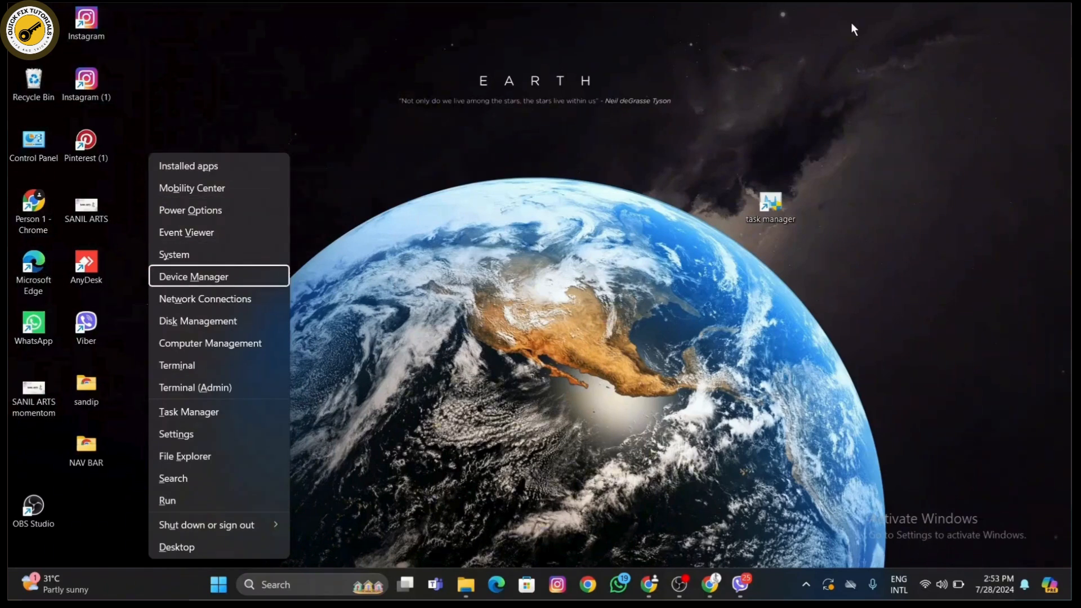
- Open Device Manager from the Win+X quick-link menu
left_click(193, 277)
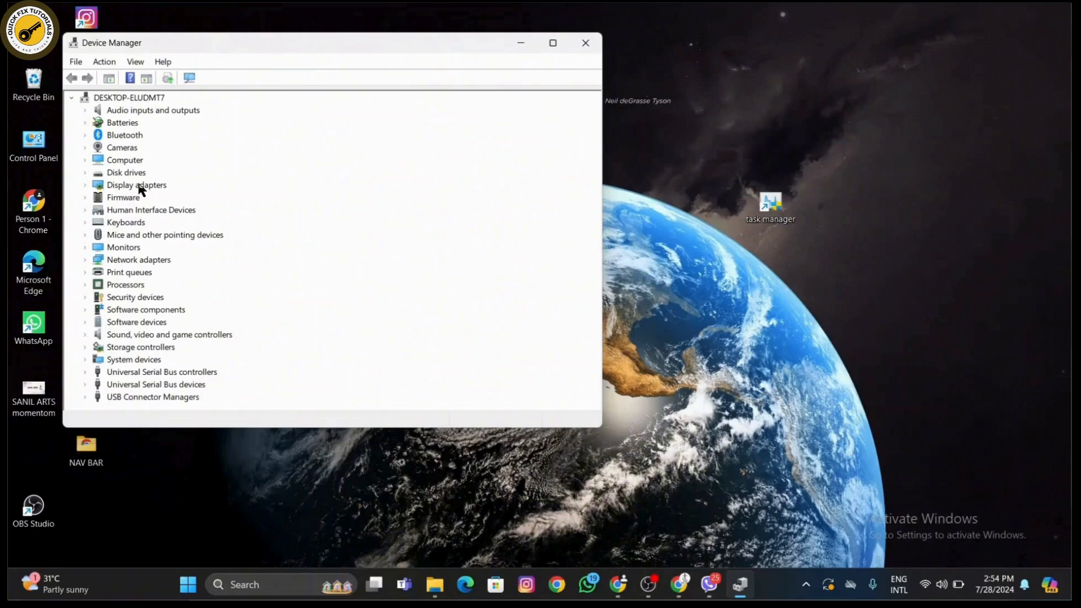
mouse_move(160, 239)
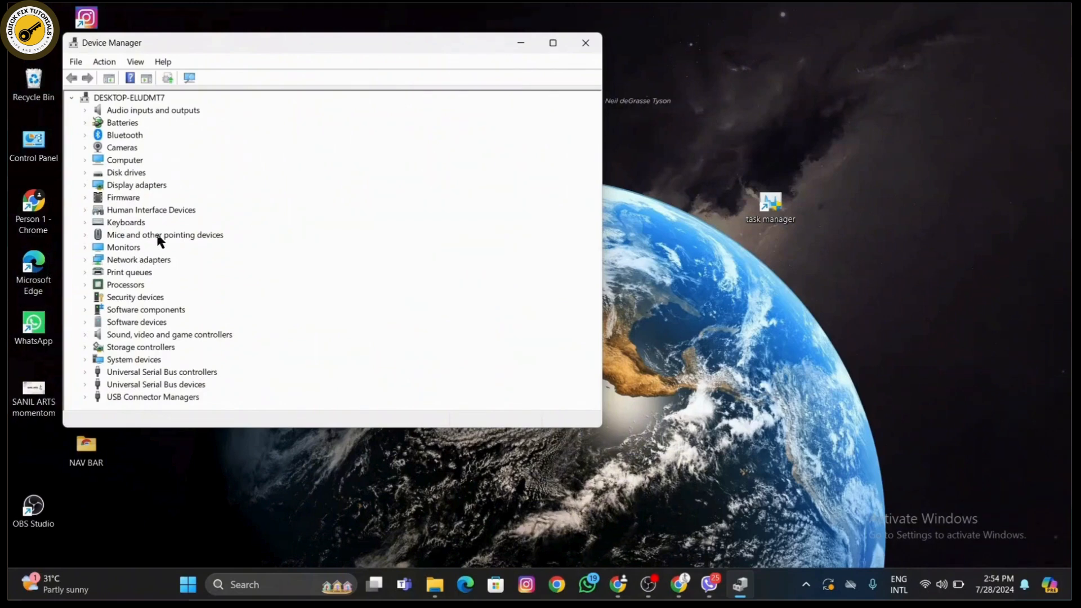
mouse_move(141, 347)
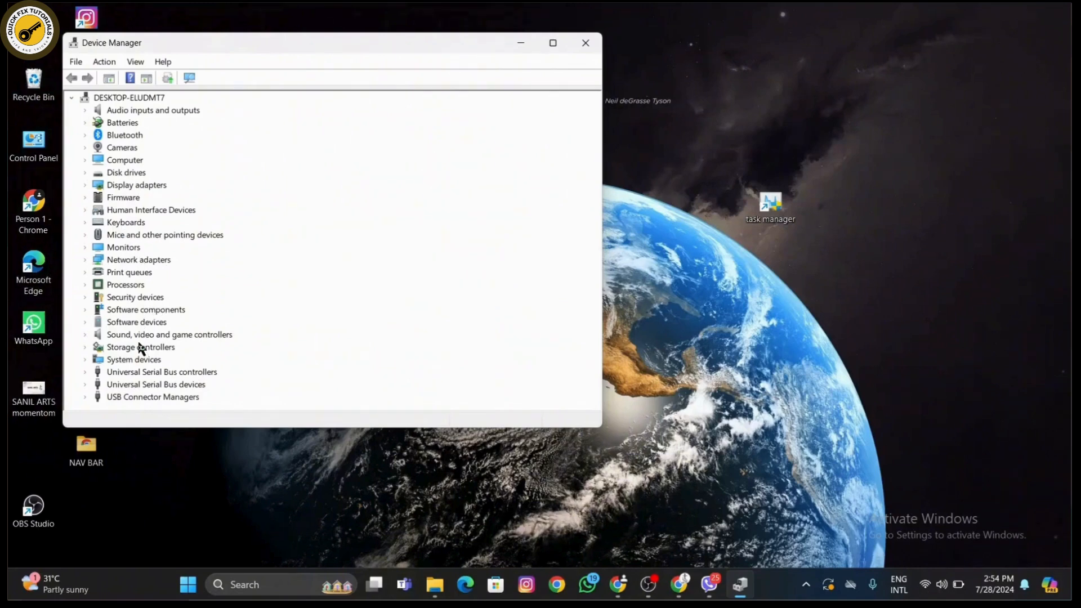
- Expand 'Sound, video and game controllers' and show Realtek(R) Audio's context menu
left_click(169, 335)
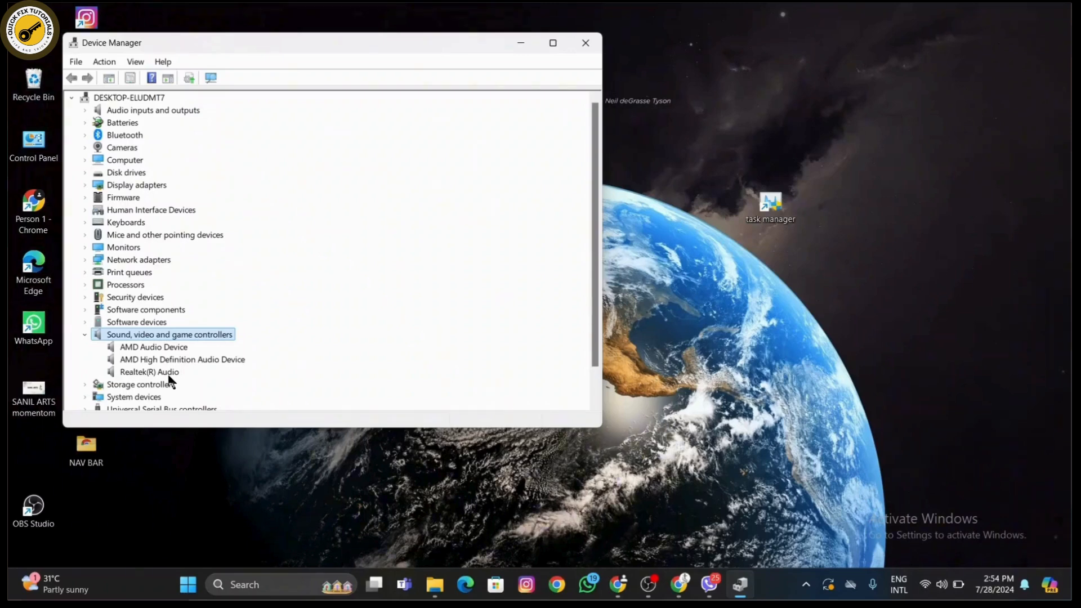
right_click(149, 372)
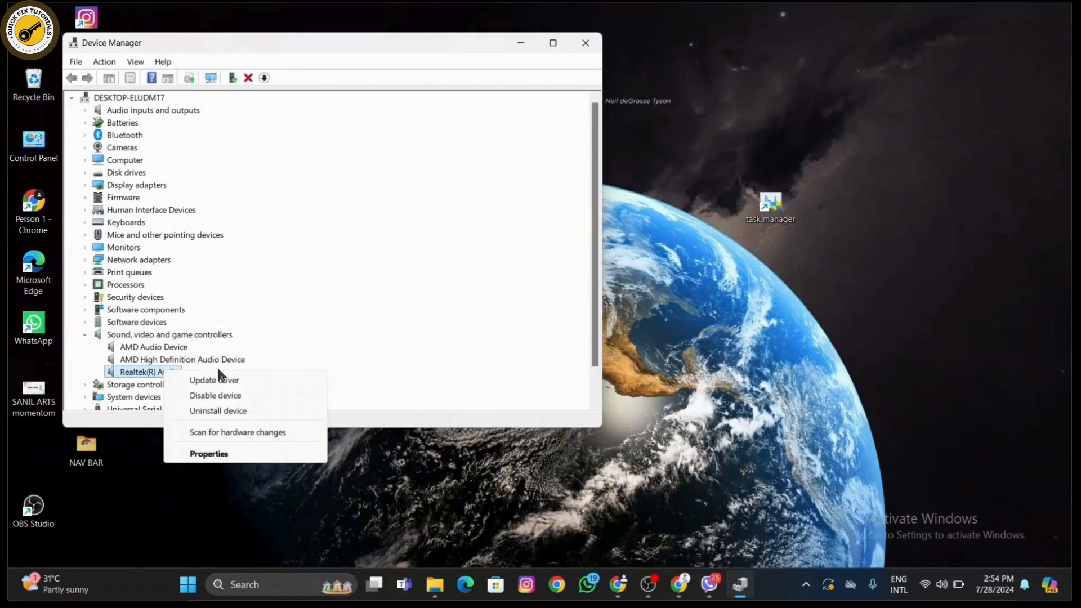
- Search automatically for a Realtek(R) Audio driver, dismiss the 'best driver installed' result, and close Device Manager
left_click(214, 380)
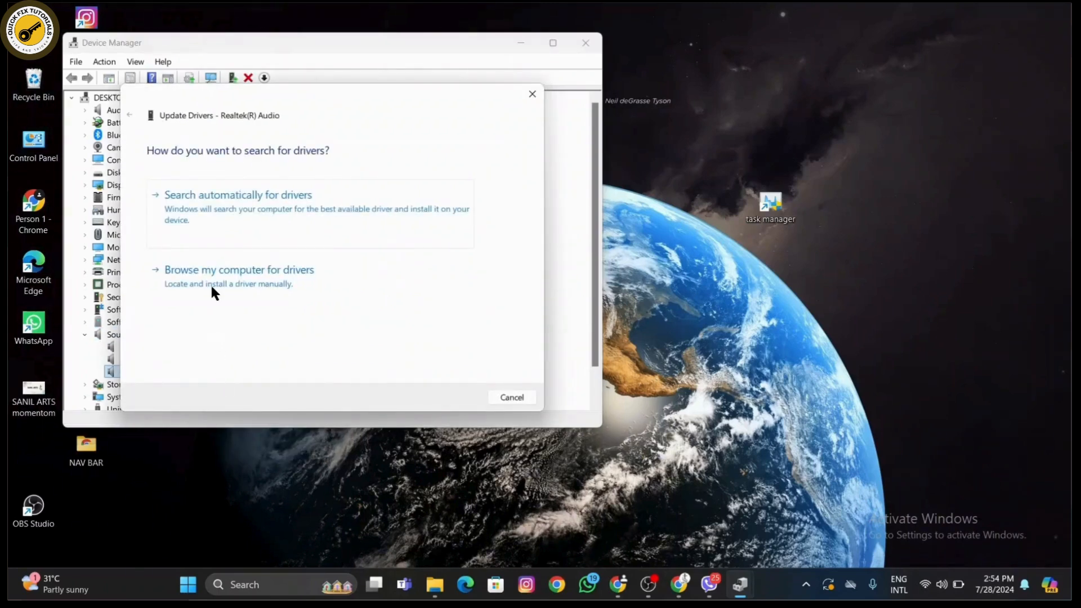
left_click(237, 194)
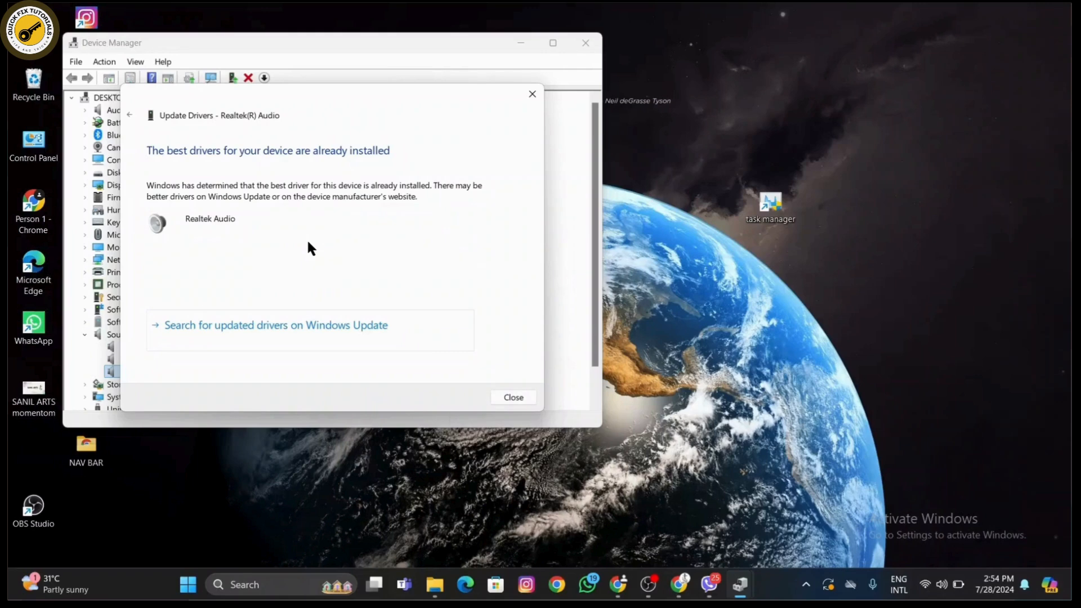
left_click(513, 397)
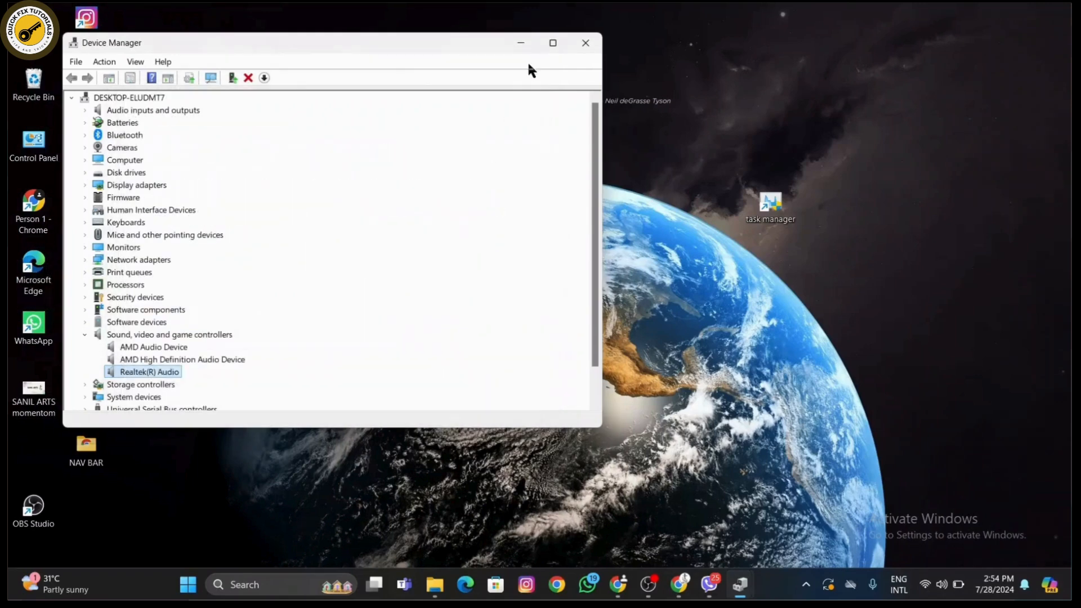
left_click(585, 43)
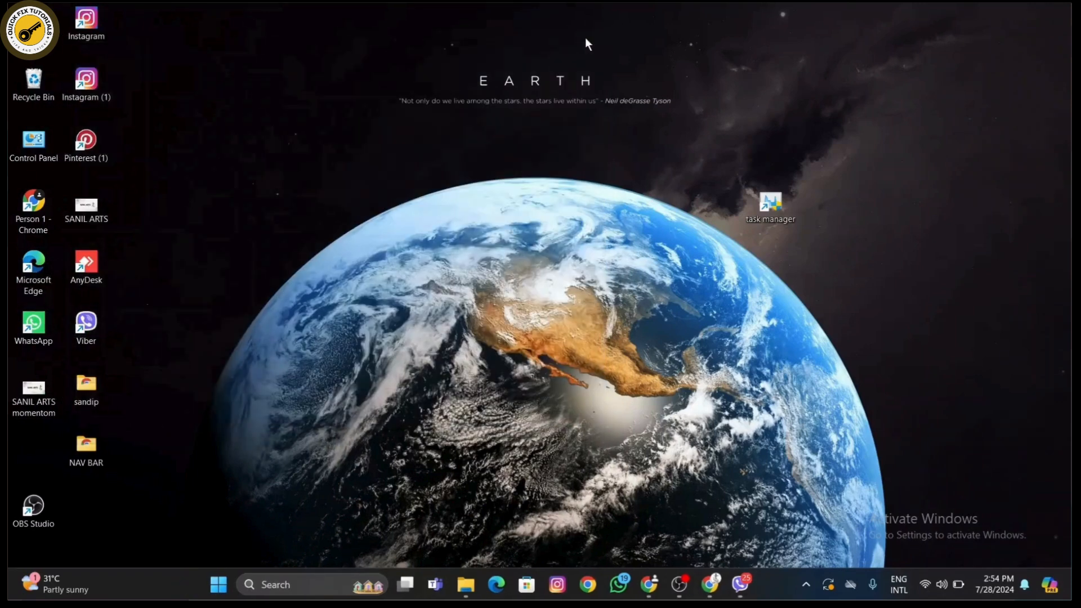